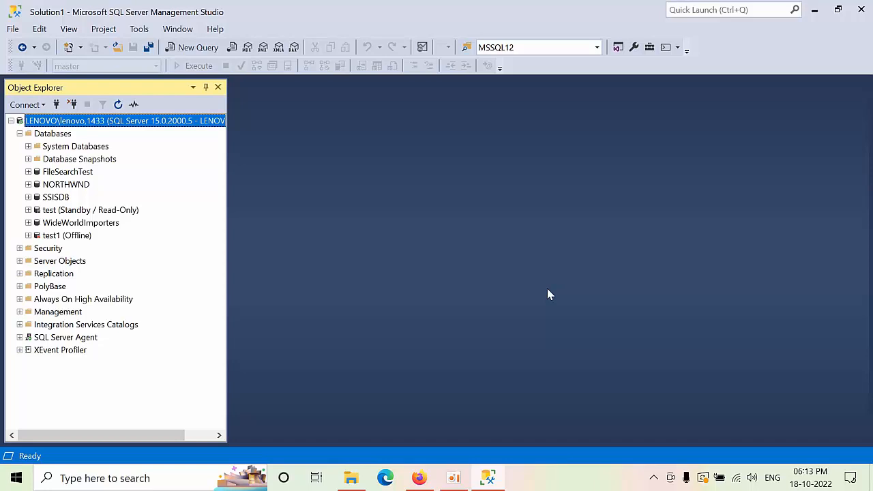
{"action": "mouse_move", "coordinate": [478, 151]}
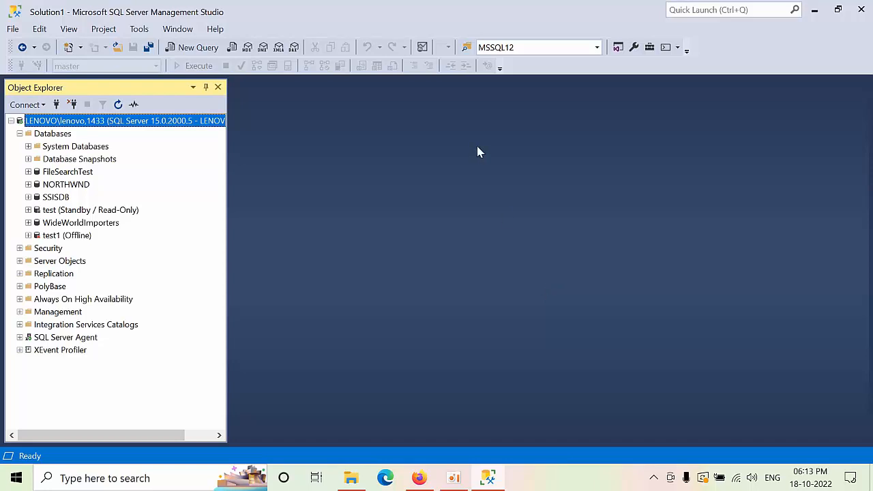
{"action": "mouse_move", "coordinate": [176, 34]}
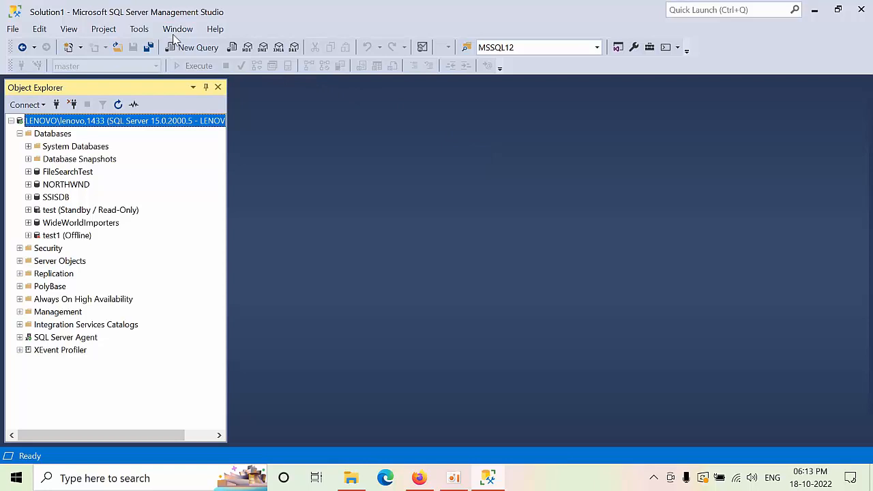
Step: Open SQLQuery2.sql and execute the script from the top, returning 59 user and role rows
{"action": "left_click", "coordinate": [191, 47]}
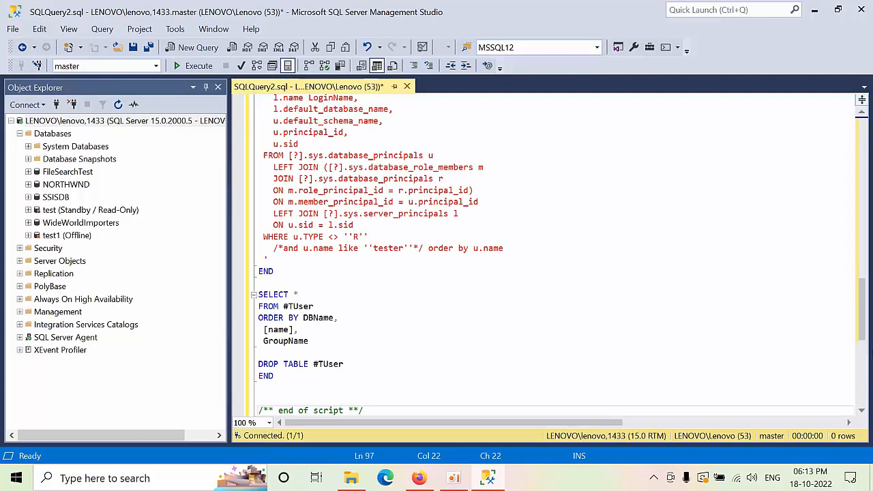
{"action": "scroll", "scroll_direction": "up", "scroll_amount": 3}
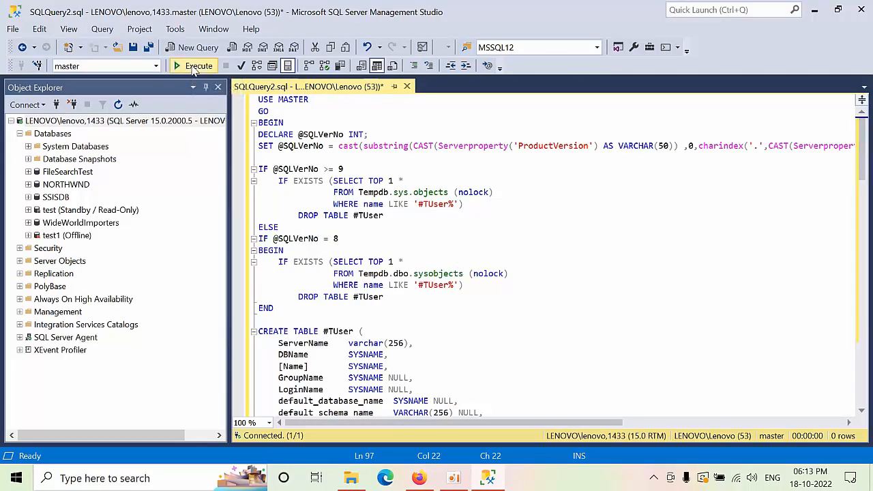
{"action": "left_click", "coordinate": [198, 66]}
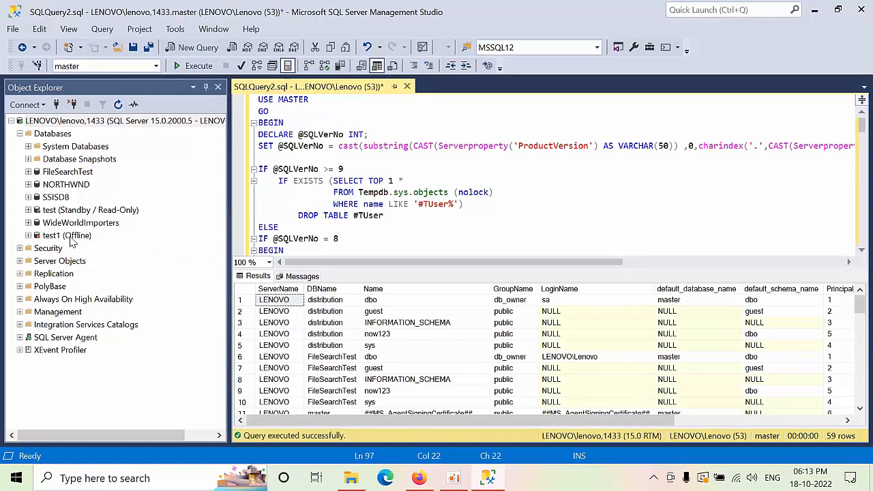
Step: Point out the dbo user, system databases, public role, now123 in master, and db_owner in model
{"action": "left_click", "coordinate": [371, 356]}
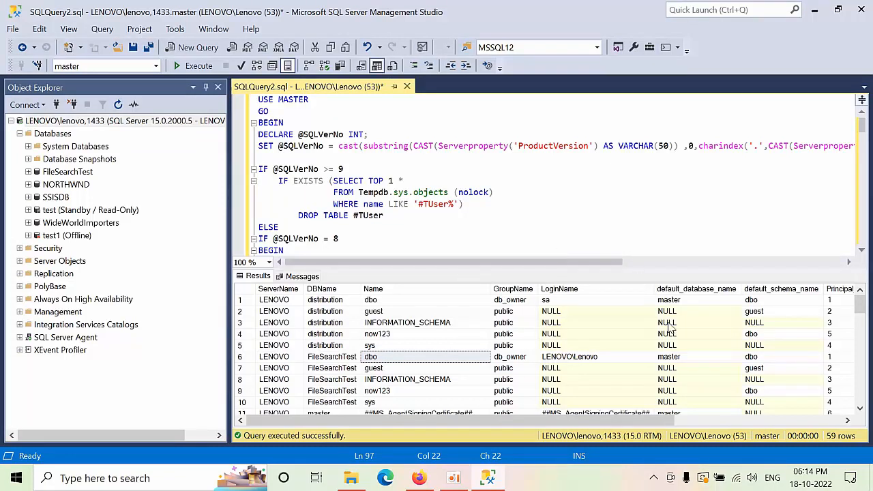
{"action": "mouse_move", "coordinate": [631, 267]}
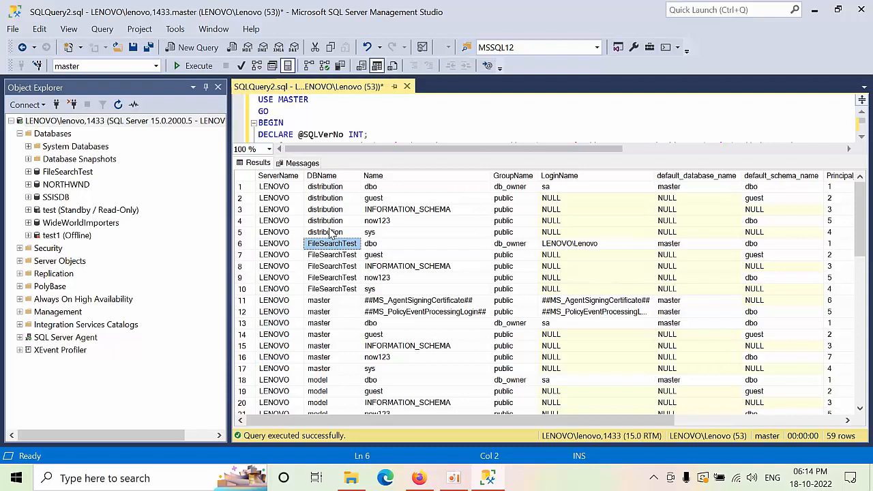
{"action": "left_click", "coordinate": [28, 146]}
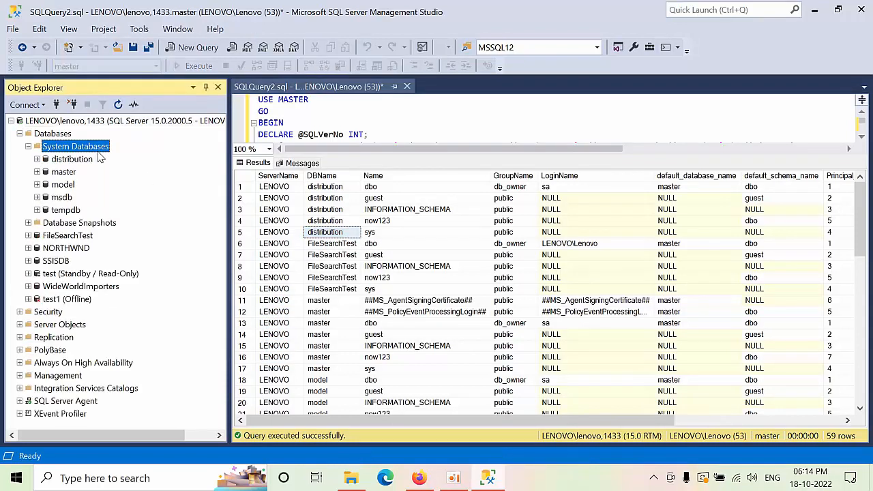
{"action": "mouse_move", "coordinate": [283, 209]}
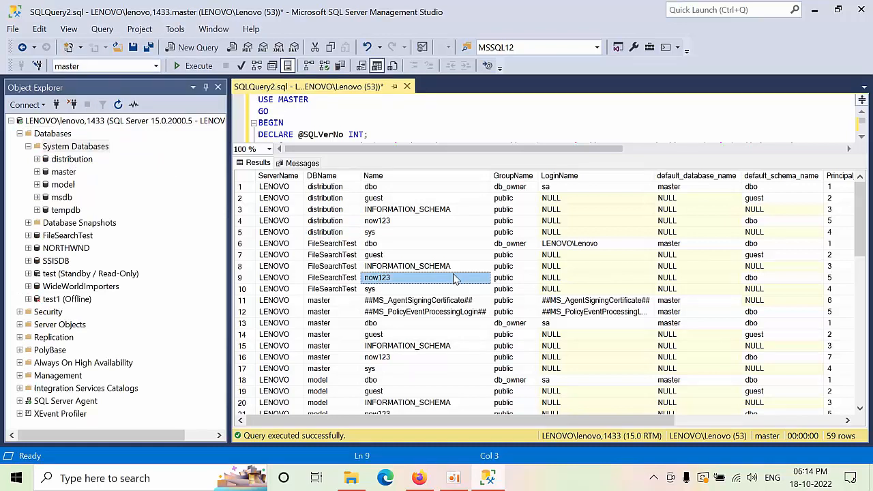
{"action": "left_click", "coordinate": [504, 266]}
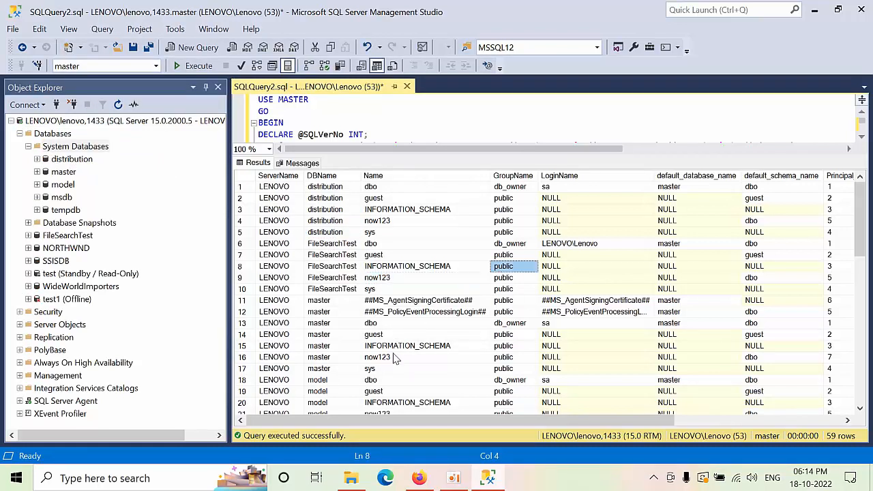
{"action": "left_click", "coordinate": [377, 357]}
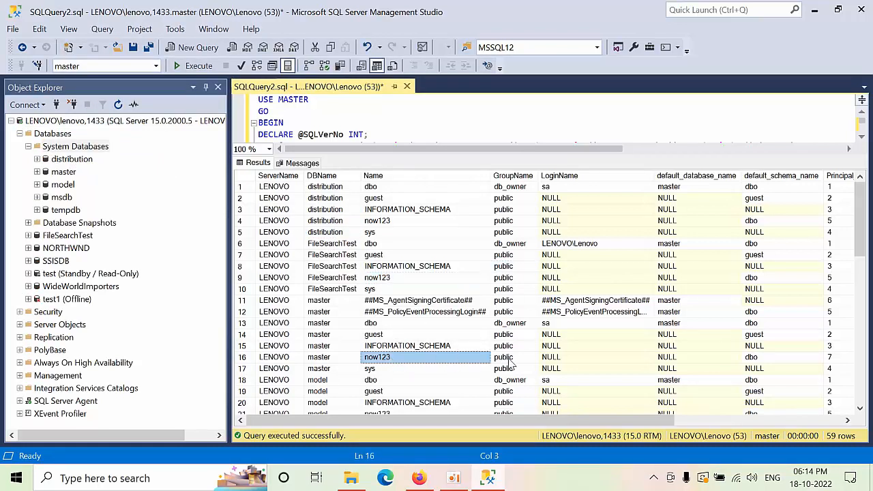
{"action": "left_click", "coordinate": [511, 380]}
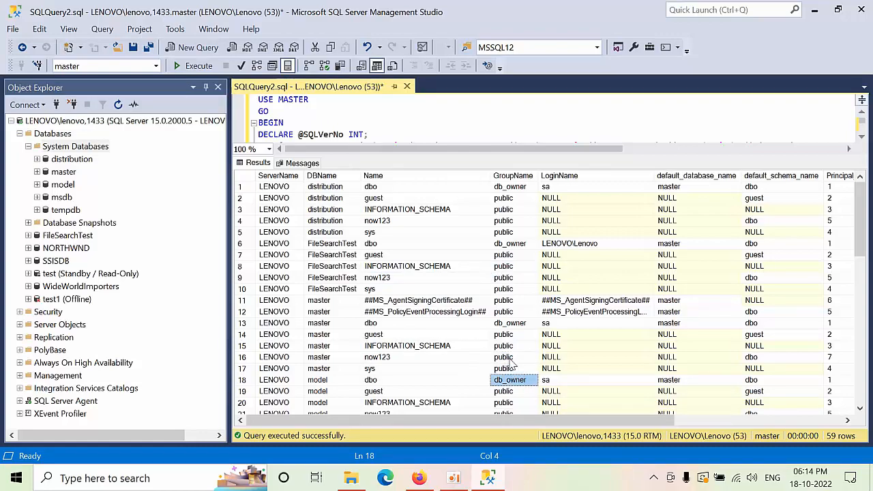
Step: Scroll through the Results grid and across its columns to inspect more values
{"action": "scroll", "scroll_direction": "down", "scroll_amount": 3}
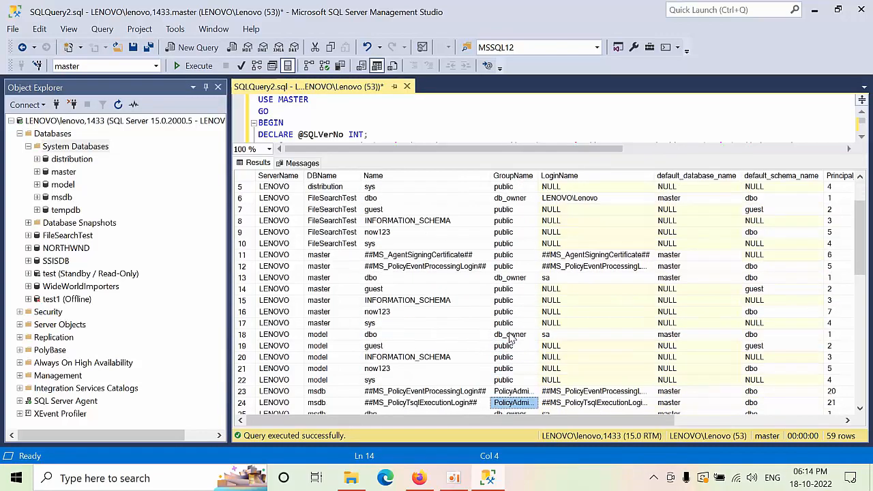
{"action": "scroll", "scroll_direction": "down", "scroll_amount": 3}
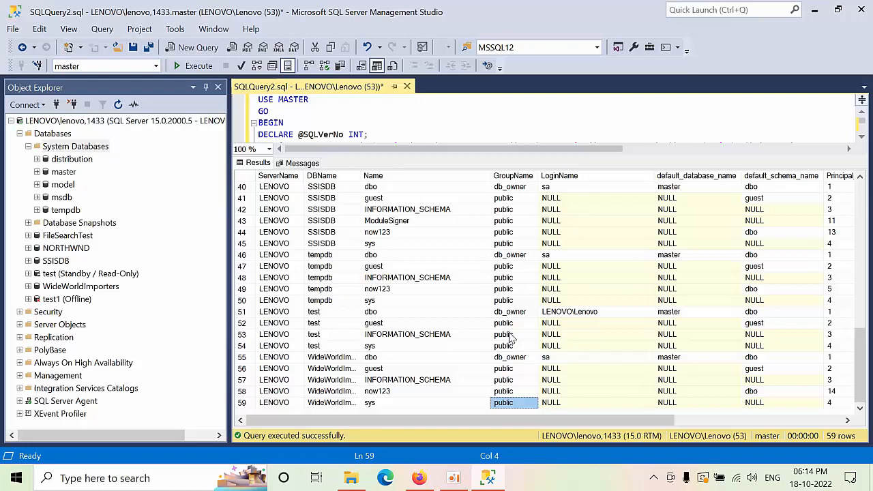
{"action": "scroll", "scroll_direction": "up", "scroll_amount": 3}
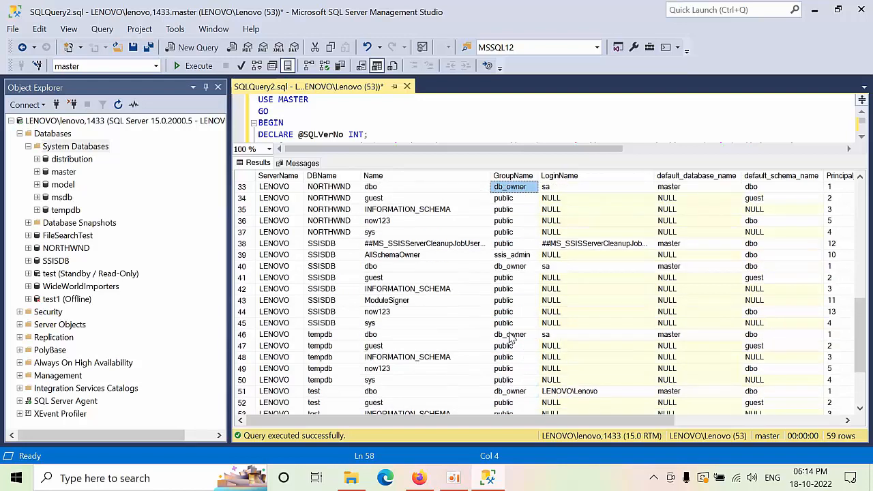
{"action": "scroll", "scroll_direction": "up", "scroll_amount": 3}
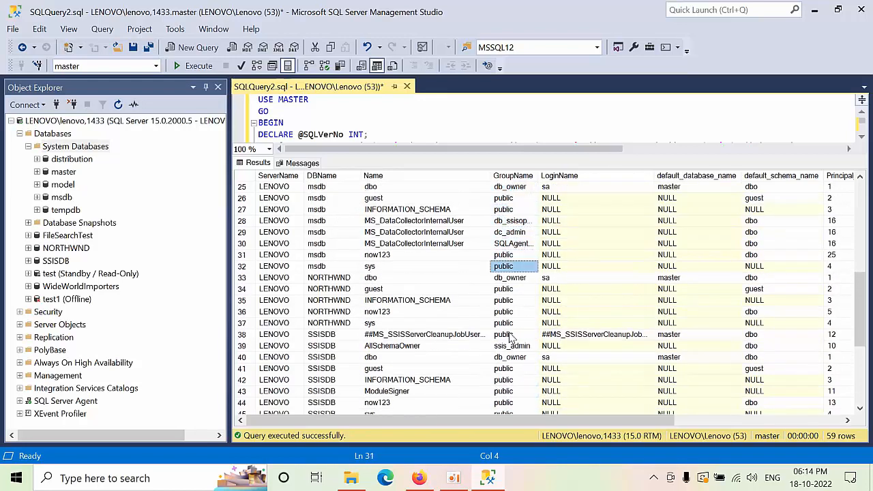
{"action": "scroll", "scroll_direction": "up", "scroll_amount": 3}
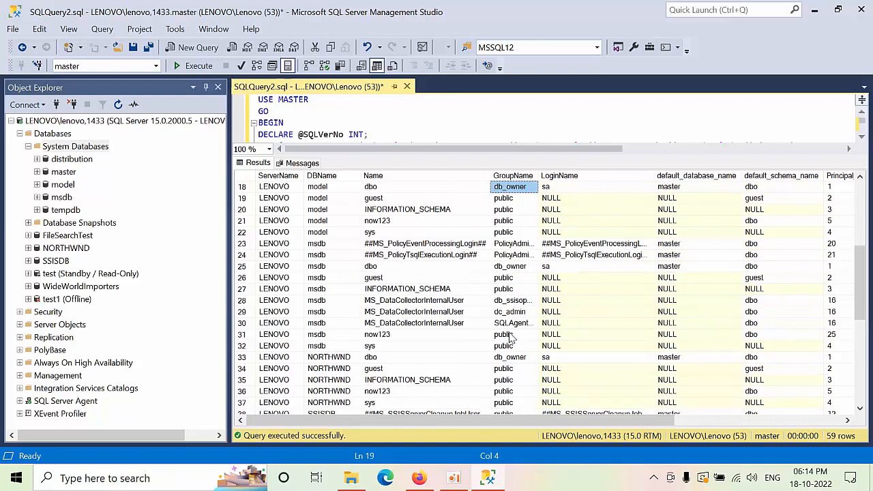
{"action": "scroll", "scroll_direction": "up", "scroll_amount": 3}
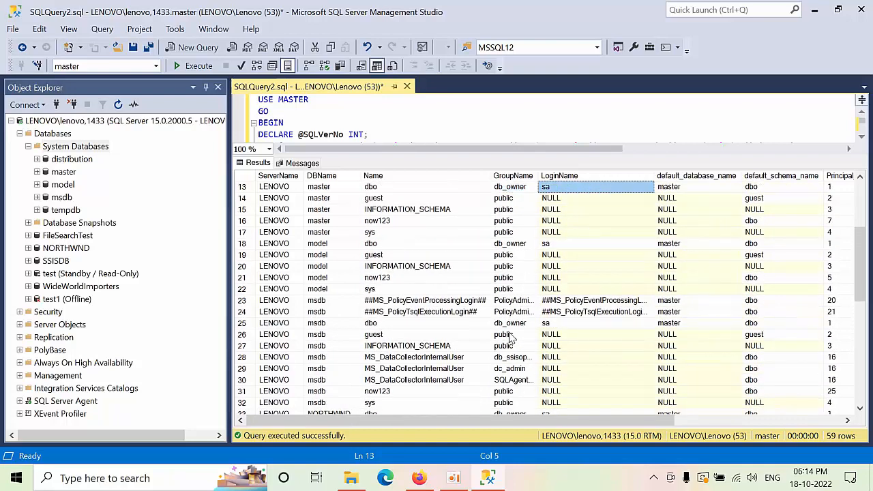
{"action": "left_click", "coordinate": [781, 231]}
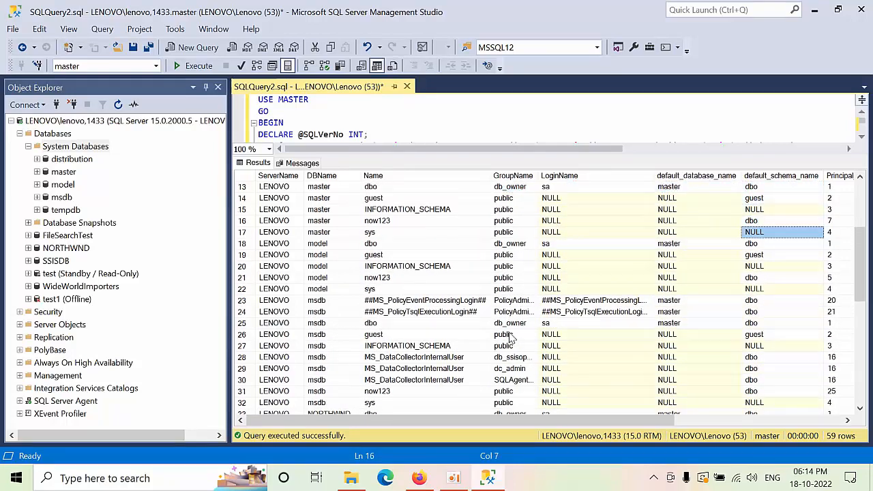
{"action": "scroll", "scroll_direction": "right", "scroll_amount": 3}
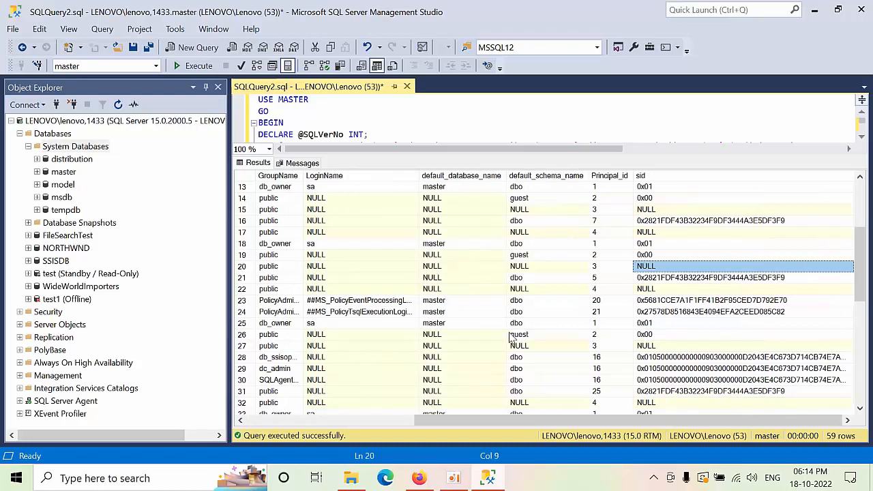
{"action": "left_click", "coordinate": [316, 266]}
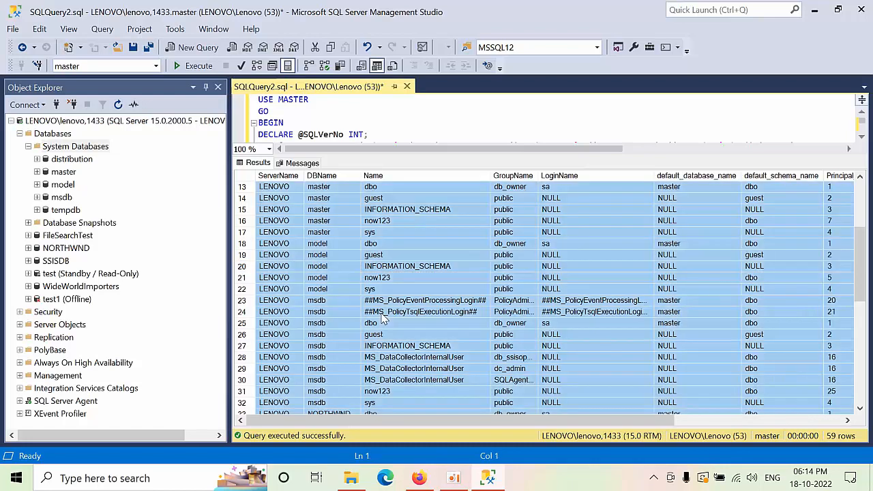
{"action": "mouse_move", "coordinate": [297, 395]}
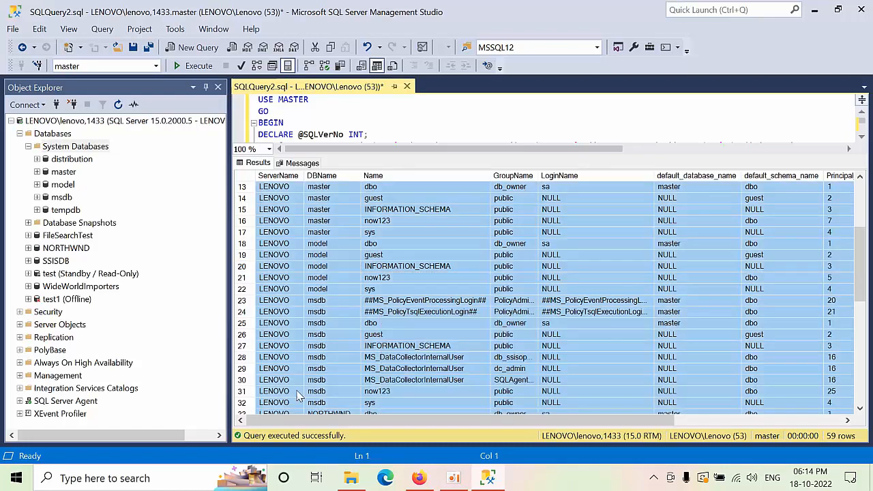
Step: Search the Start menu for Excel and launch it for pasting the copied results
{"action": "type", "text": "excce"}
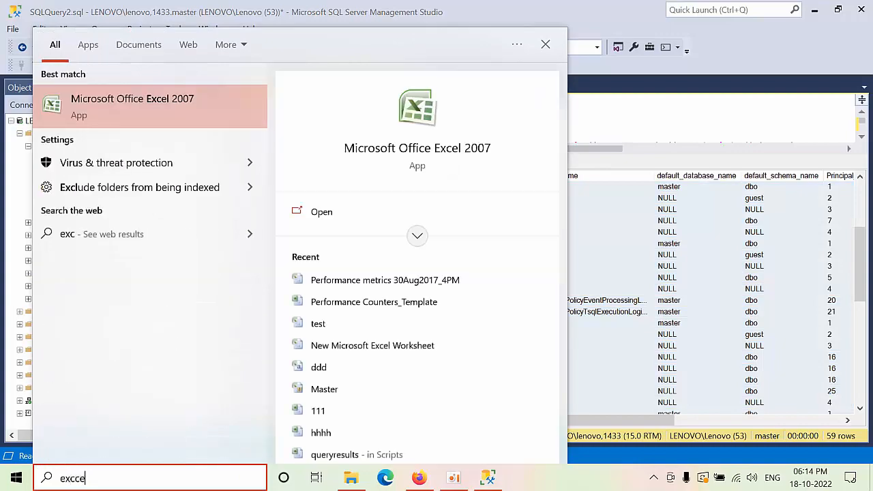
{"action": "key", "text": "Backspace"}
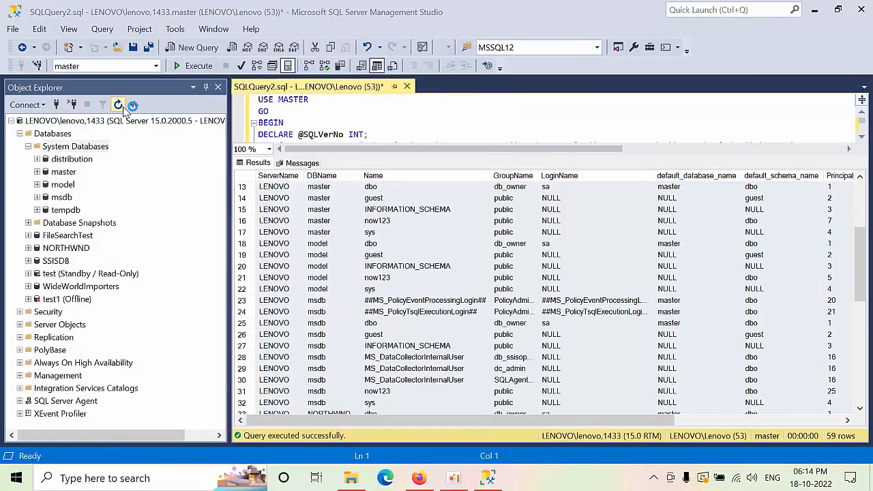
{"action": "left_click", "coordinate": [520, 478]}
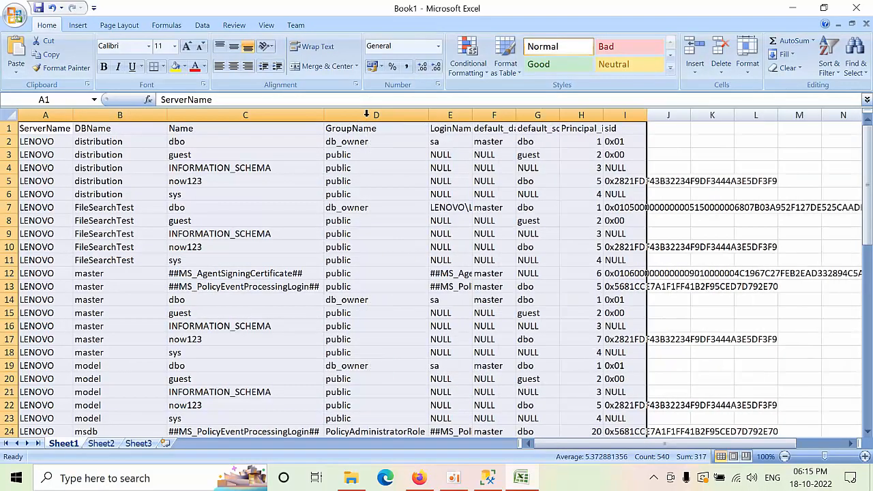
Step: Select header row 1 and add filter dropdowns via Sort & Filter > Filter
{"action": "left_click", "coordinate": [375, 154]}
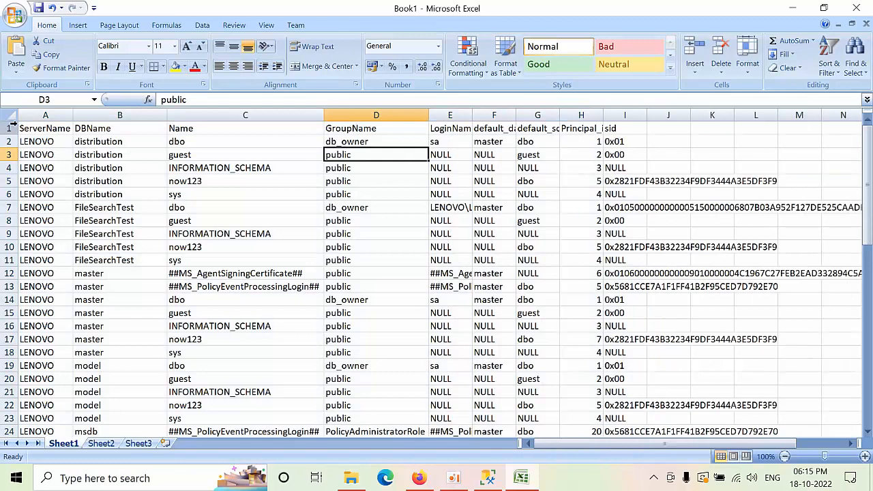
{"action": "left_click", "coordinate": [45, 129]}
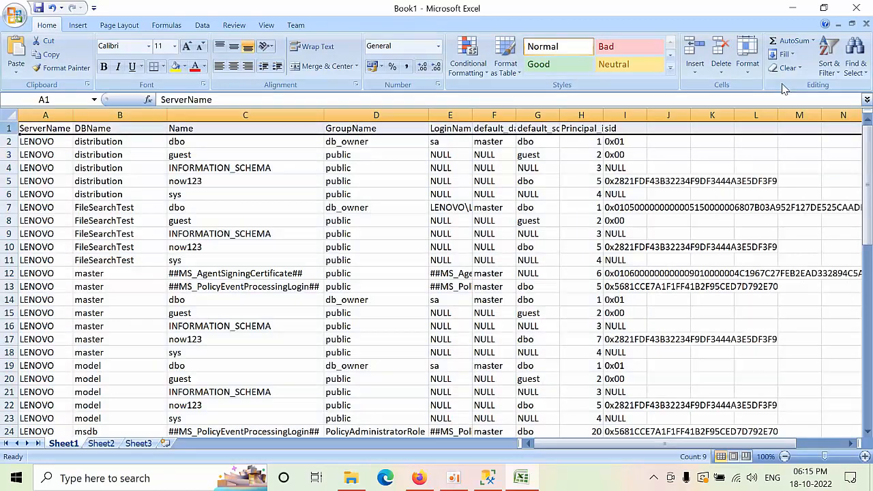
{"action": "left_click", "coordinate": [747, 54]}
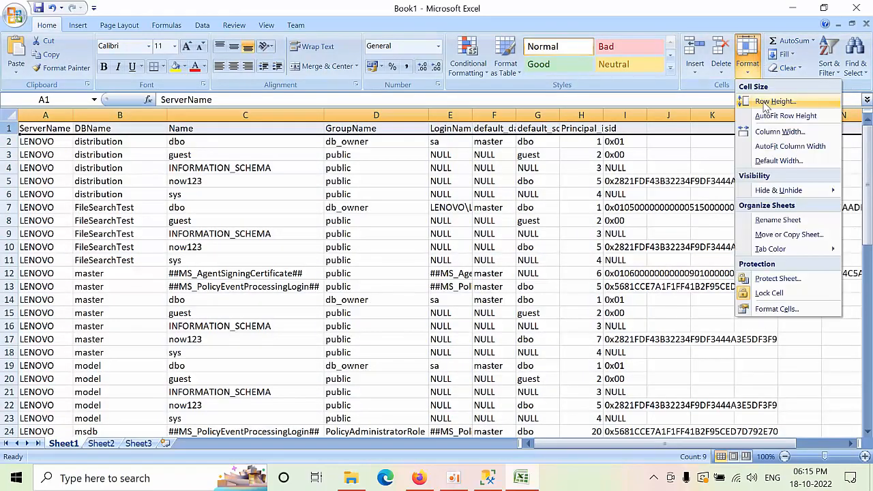
{"action": "left_click", "coordinate": [829, 53]}
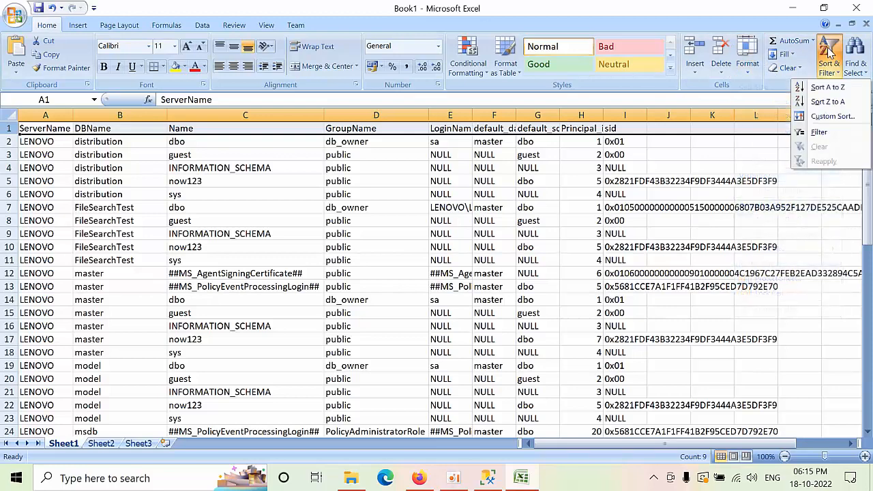
{"action": "mouse_move", "coordinate": [833, 116]}
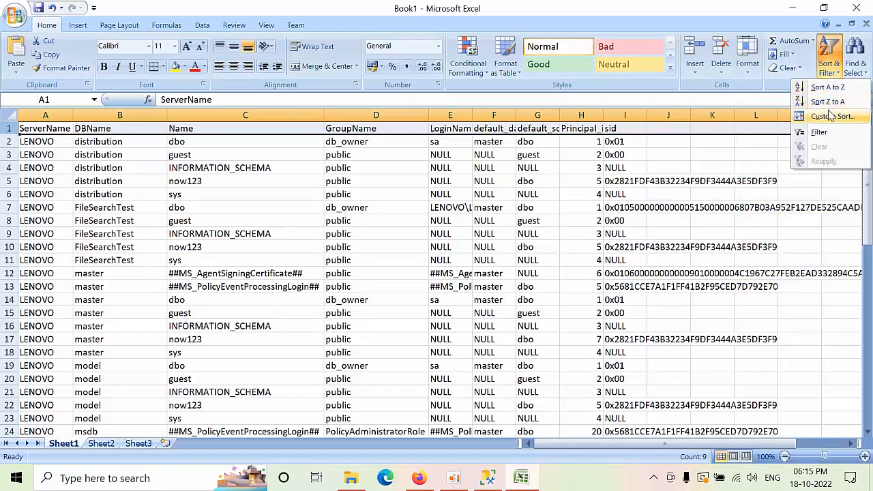
{"action": "left_click", "coordinate": [820, 132]}
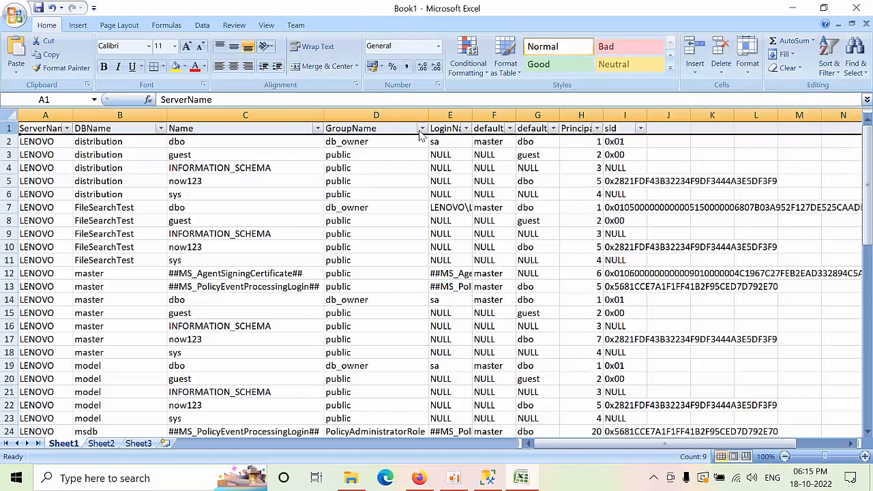
Step: Set the GroupName filter to db_owner only, leaving ten database rows
{"action": "left_click", "coordinate": [421, 128]}
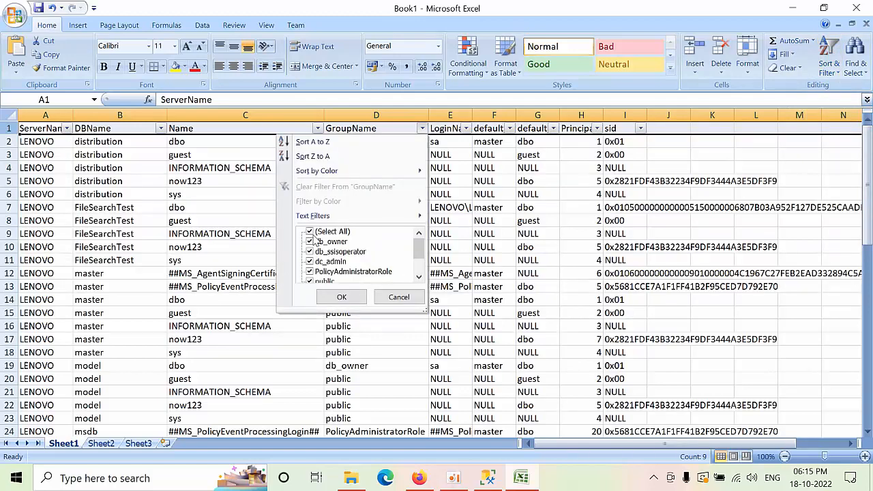
{"action": "left_click", "coordinate": [331, 241]}
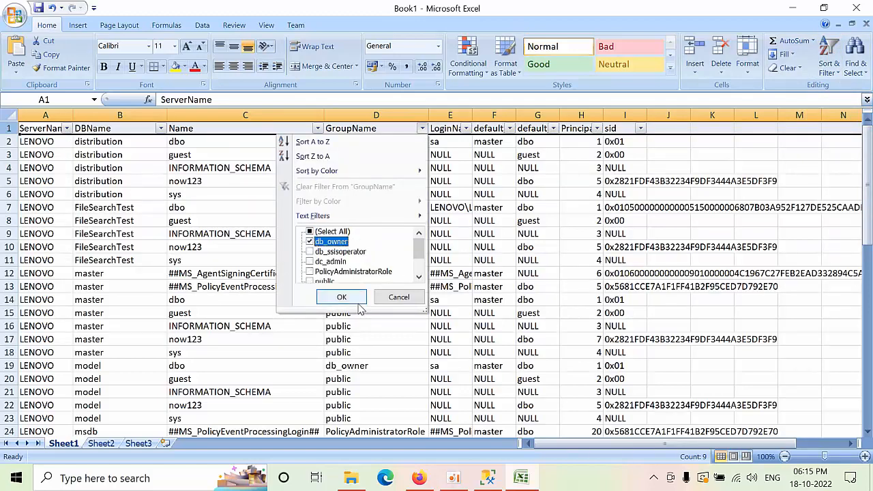
{"action": "left_click", "coordinate": [341, 297]}
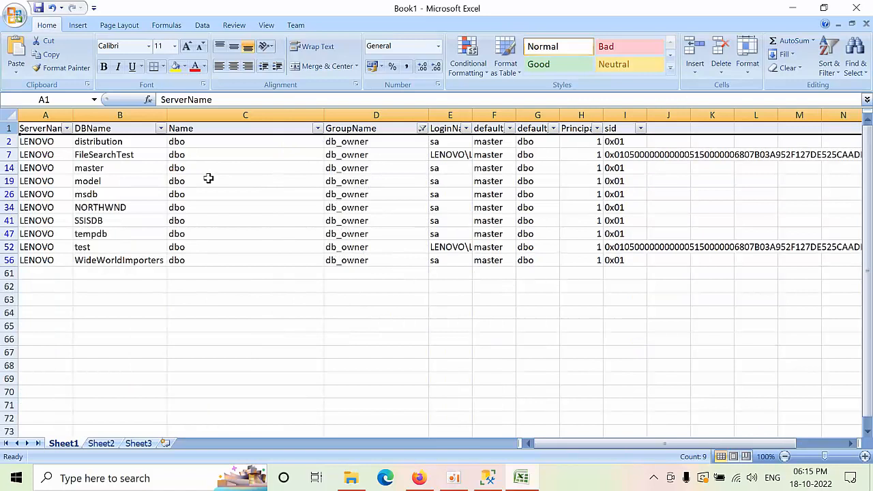